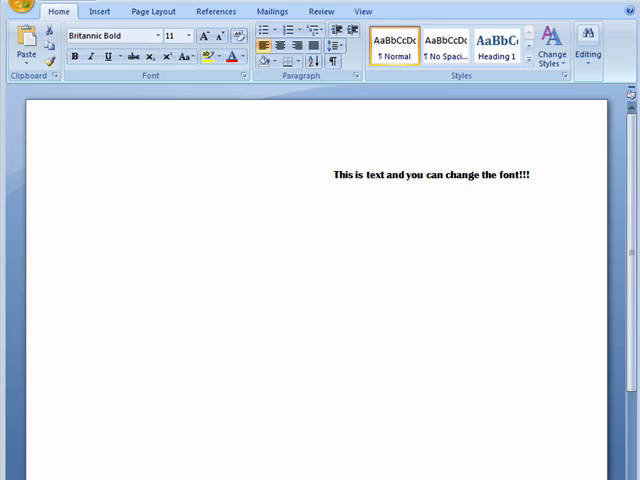
pyautogui.moveTo(260, 238)
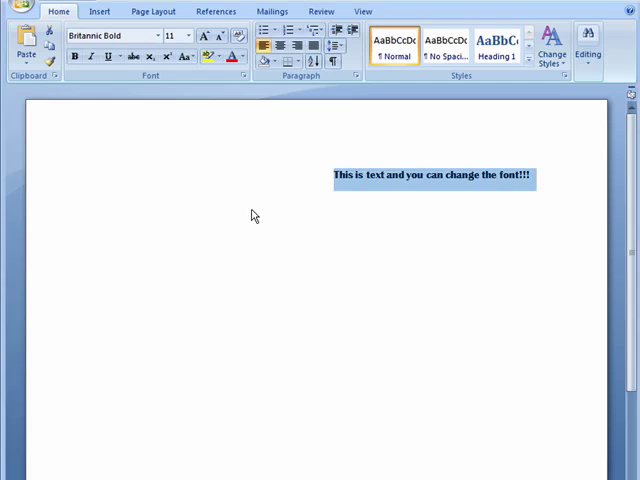
pyautogui.moveTo(220, 178)
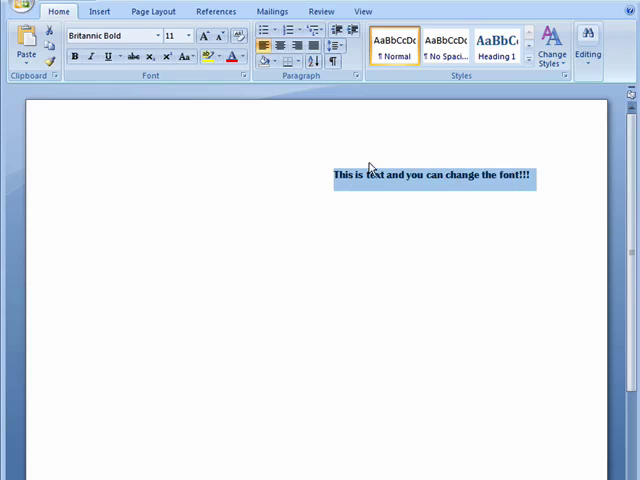
pyautogui.moveTo(182, 120)
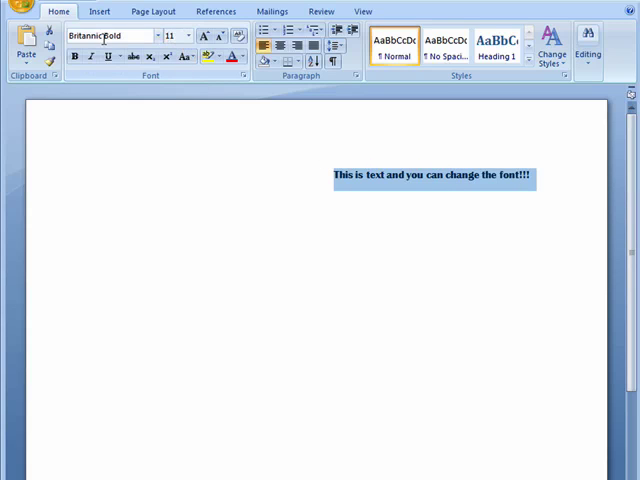
pyautogui.moveTo(100, 35)
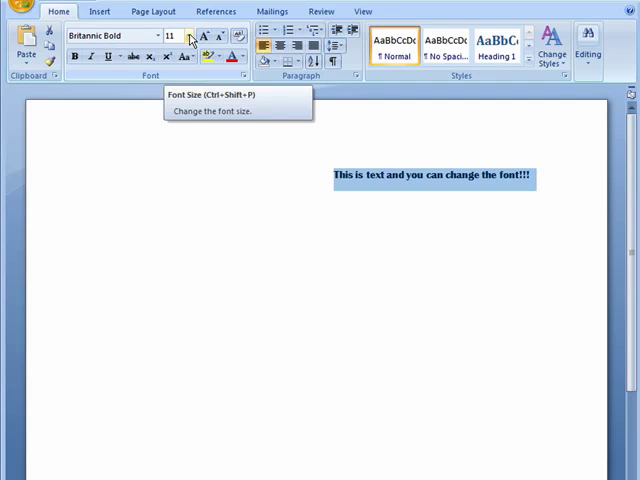
# - Set the Britannic Bold sentence to 72 pt using the Font Size list
pyautogui.click(189, 35)
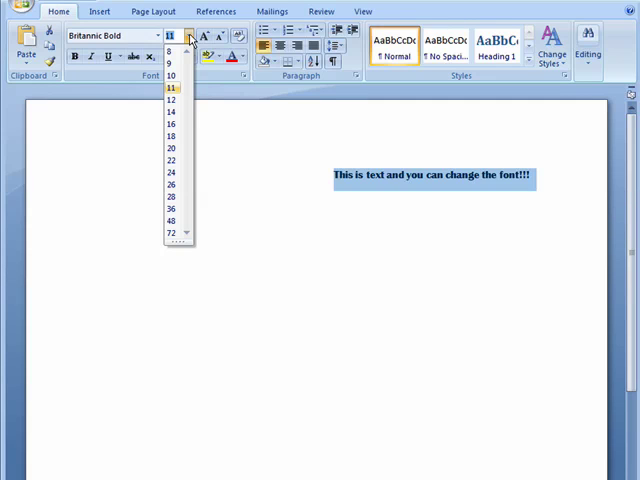
pyautogui.click(170, 52)
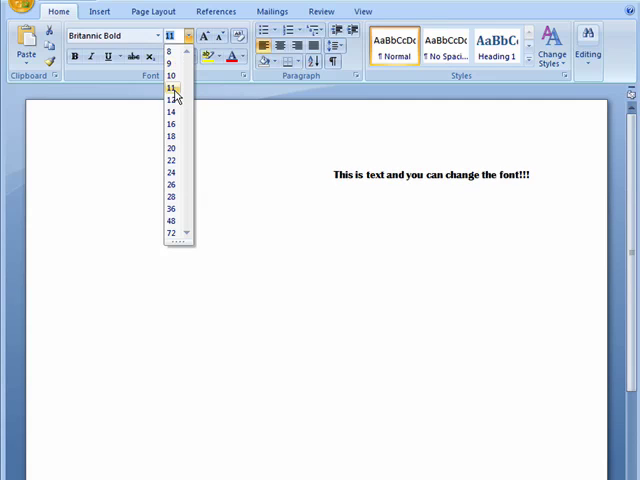
pyautogui.click(170, 112)
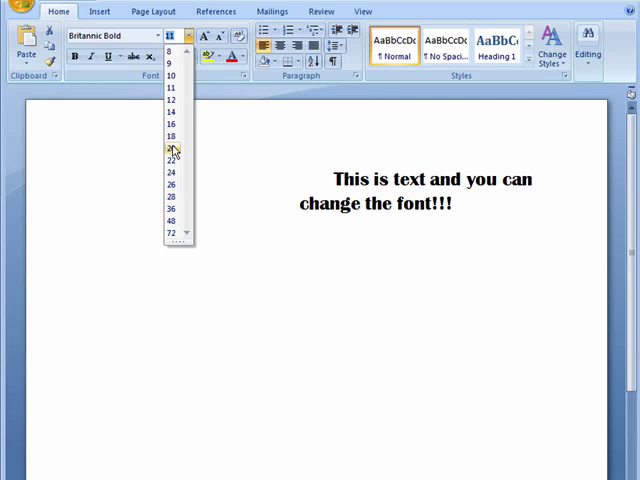
pyautogui.click(171, 208)
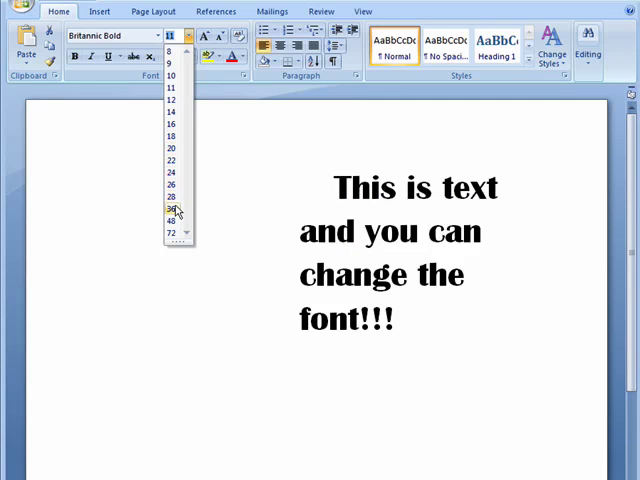
pyautogui.click(170, 221)
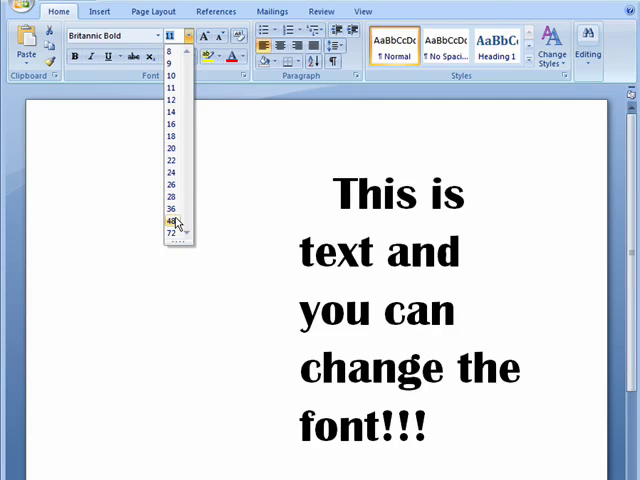
pyautogui.click(171, 233)
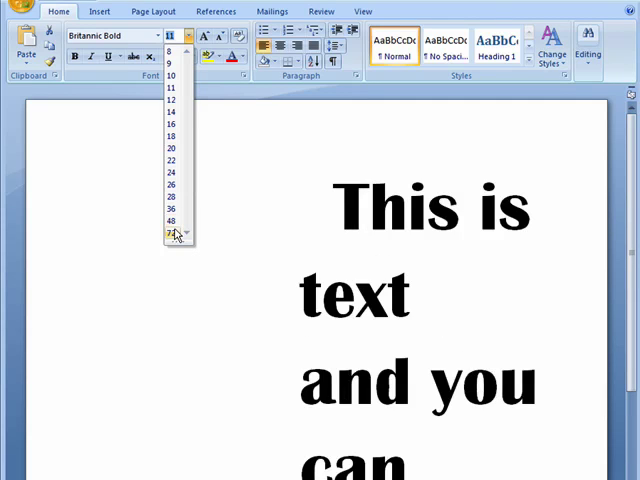
pyautogui.click(171, 233)
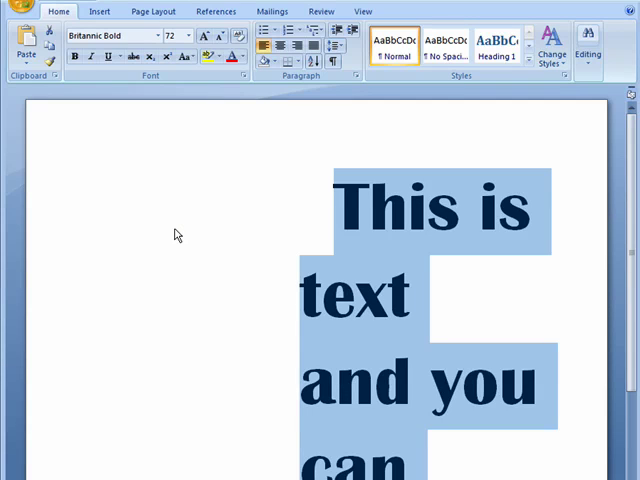
pyautogui.scroll(-3)
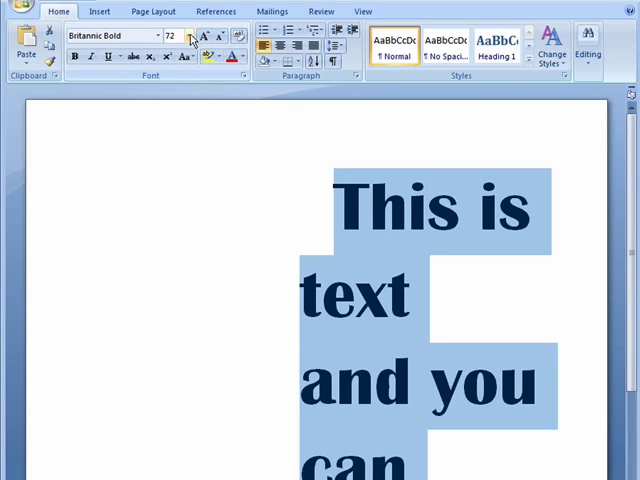
# - Reduce the sentence's font size to 26 pt, then reselect the whole sentence
pyautogui.click(190, 35)
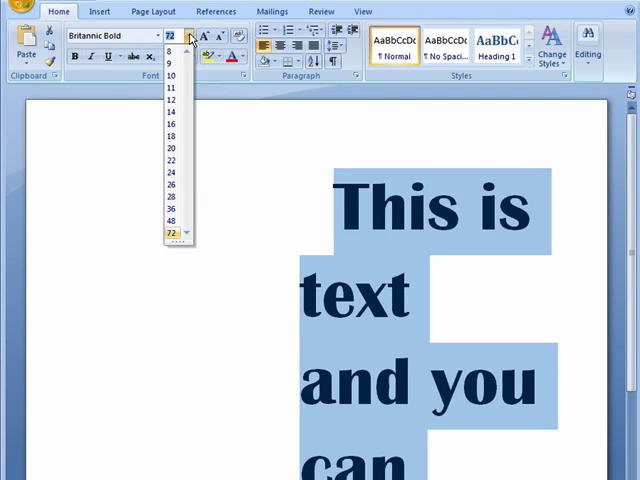
pyautogui.click(171, 148)
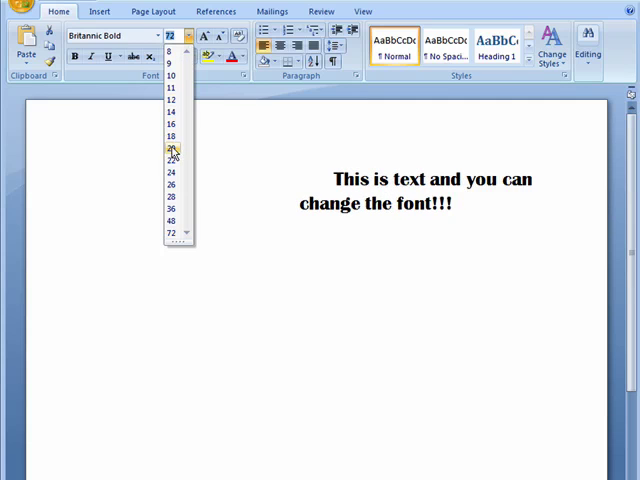
pyautogui.click(172, 172)
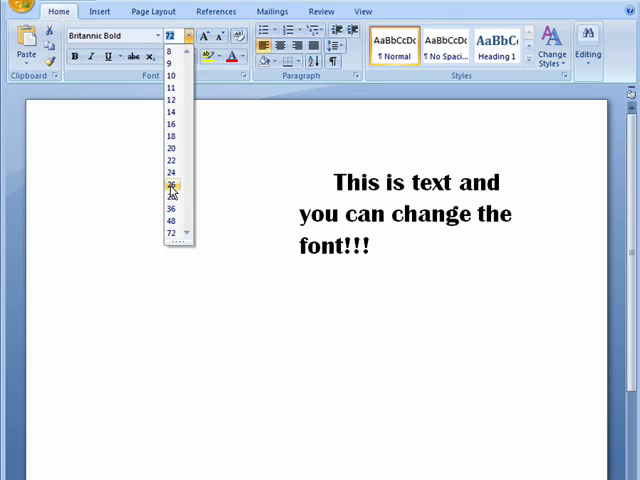
pyautogui.click(171, 185)
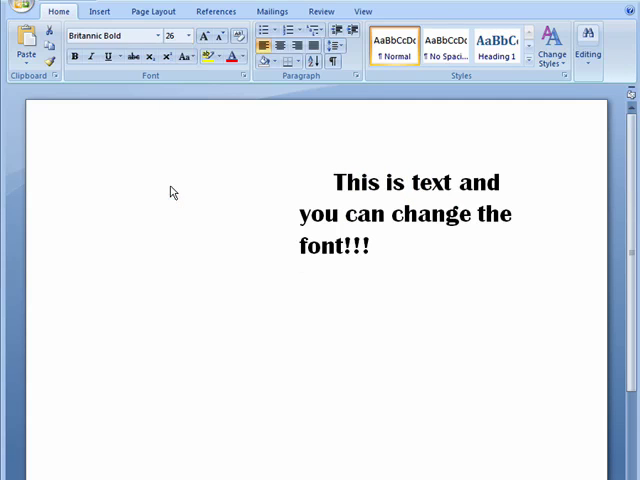
pyautogui.moveTo(333, 182); pyautogui.dragTo(371, 247)
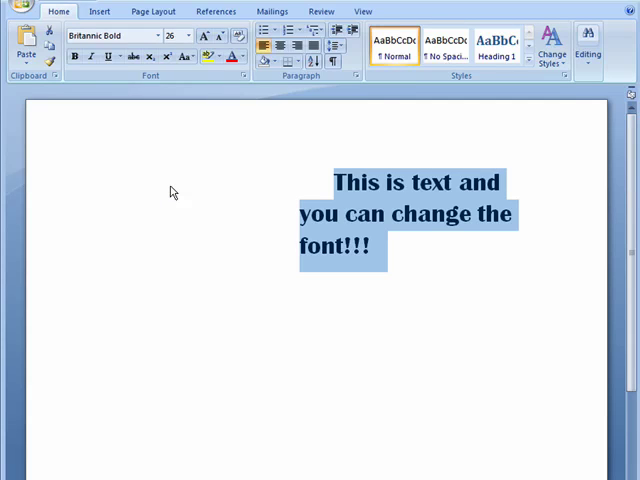